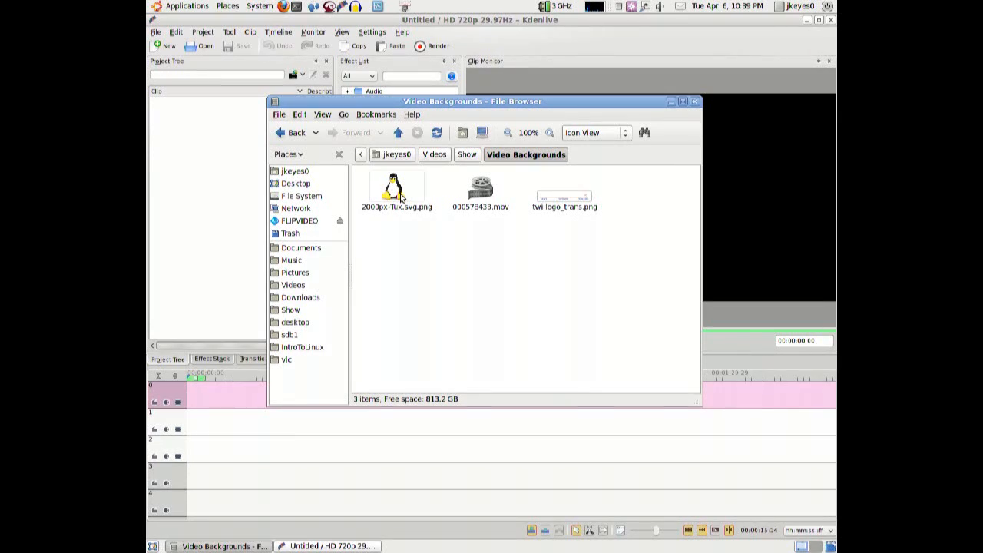
- Preview the Tux picture 2000px-Tux.svg.png from the video backgrounds folder in Eye of GNOME
double_click(396, 191)
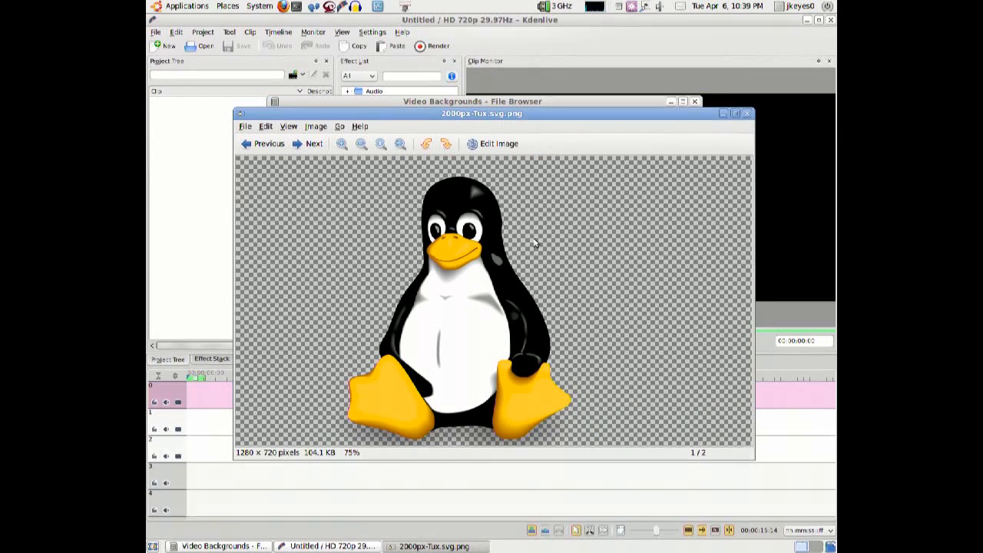
mouse_move(353, 359)
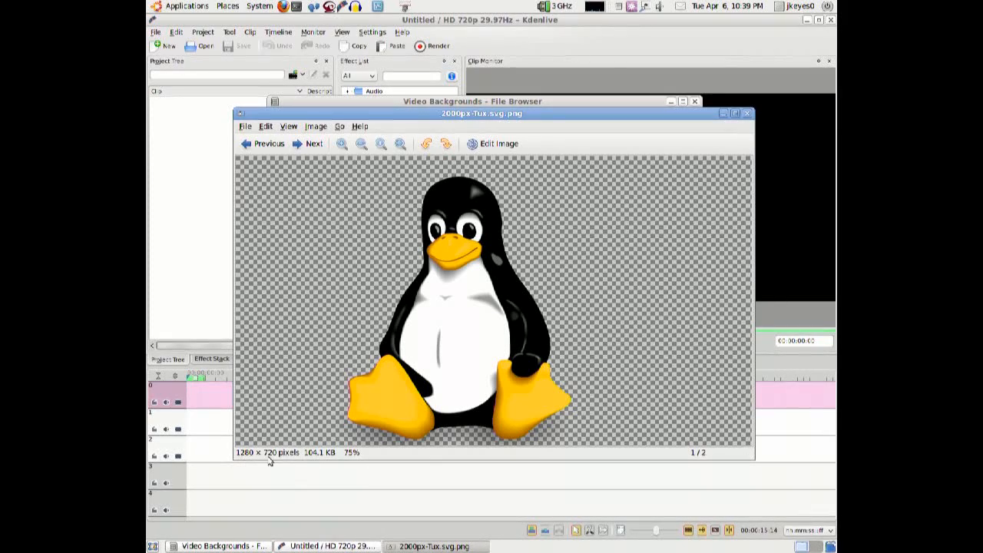
mouse_move(588, 228)
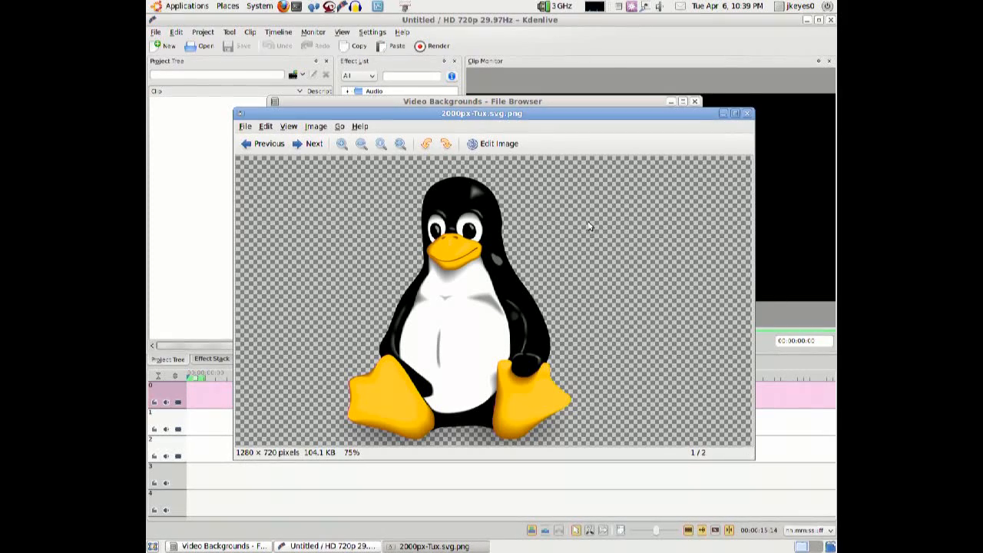
mouse_move(748, 114)
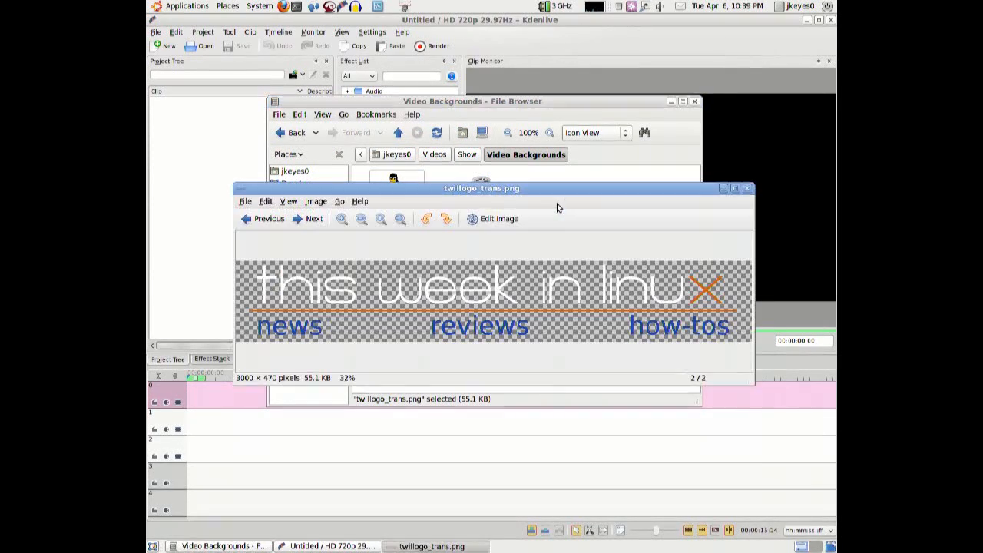
mouse_move(264, 289)
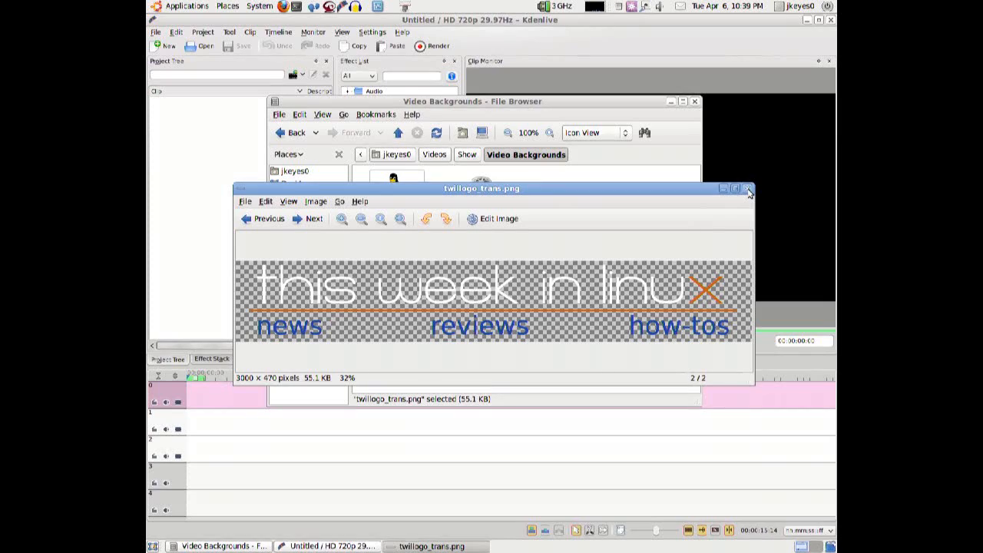
- Close the logo preview and finish watching the blue swirl background .mov in Movie Player
left_click(748, 189)
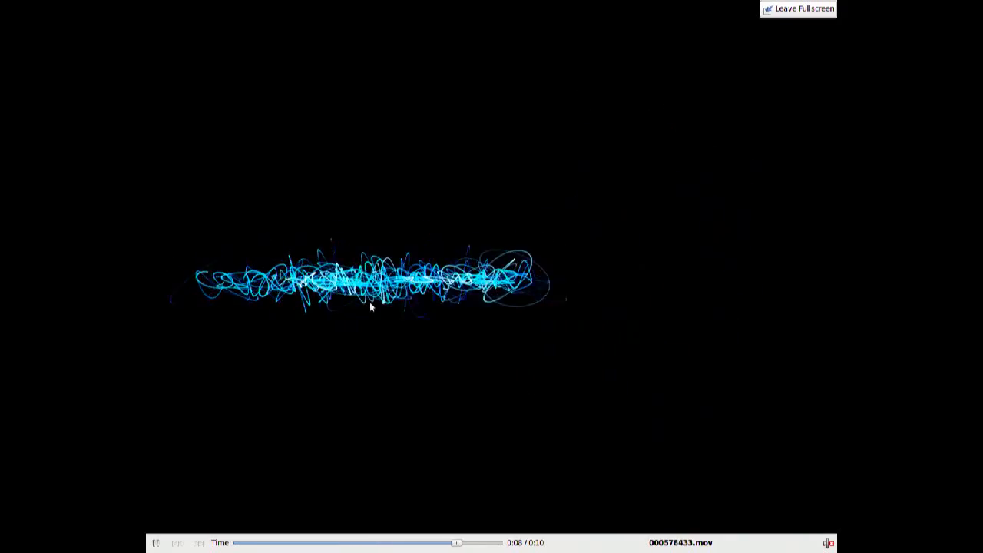
left_click(800, 9)
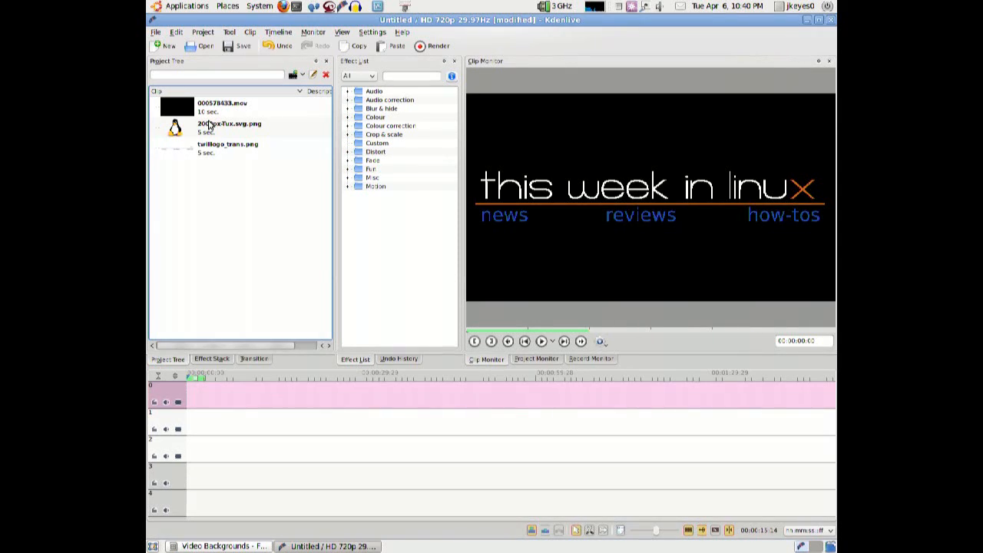
- Drop the swirl .mov clip onto video track 2 at 0s and play it in the Project Monitor
left_click(223, 106)
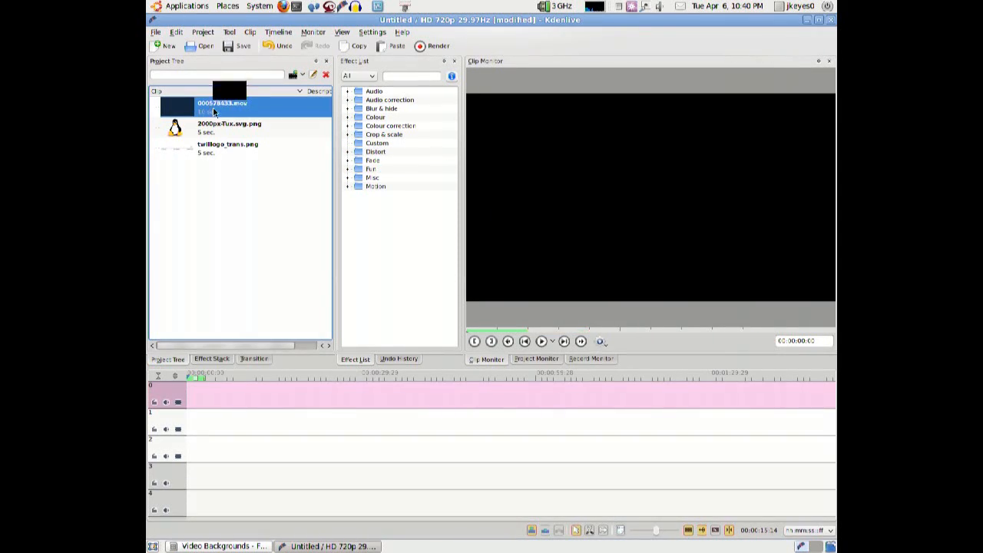
left_click_drag(223, 107, 215, 449)
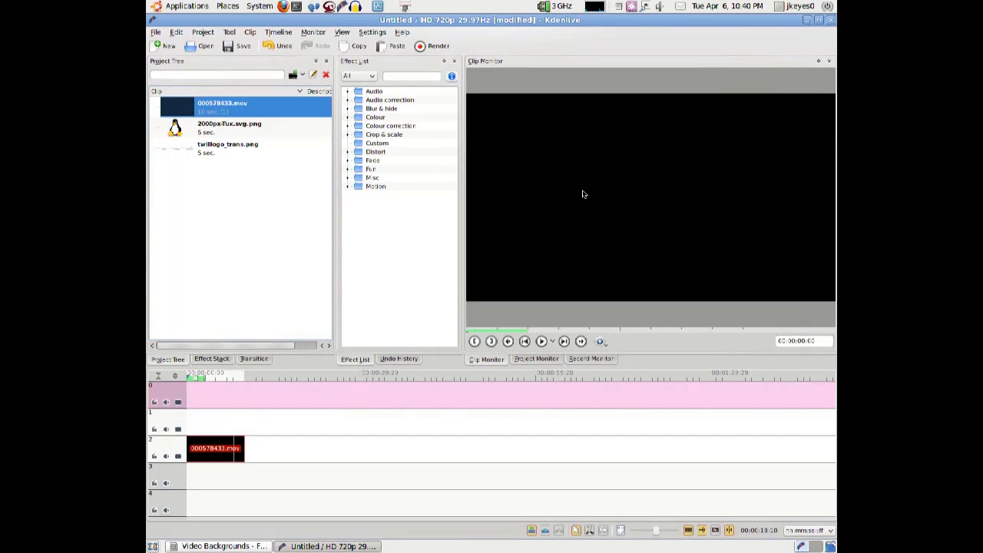
mouse_move(324, 223)
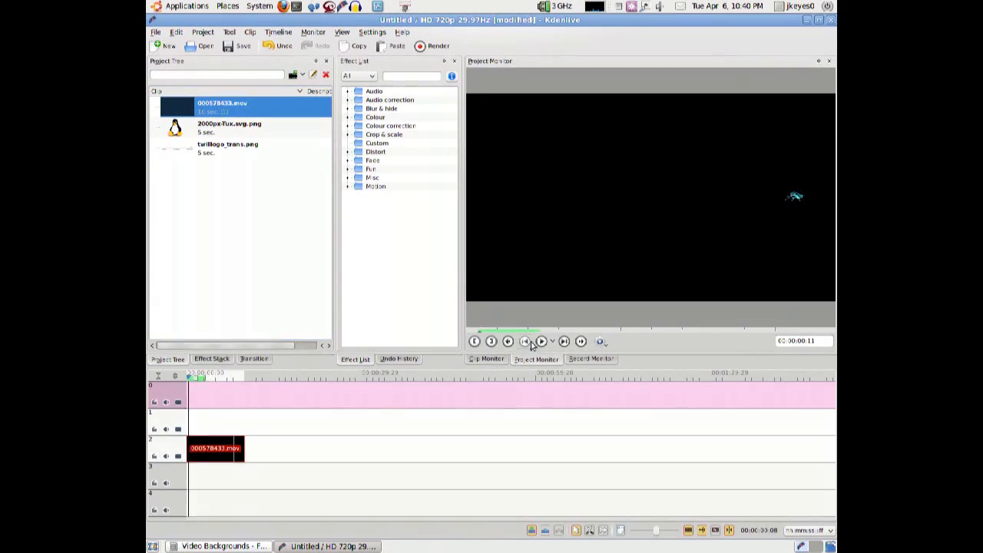
left_click(541, 340)
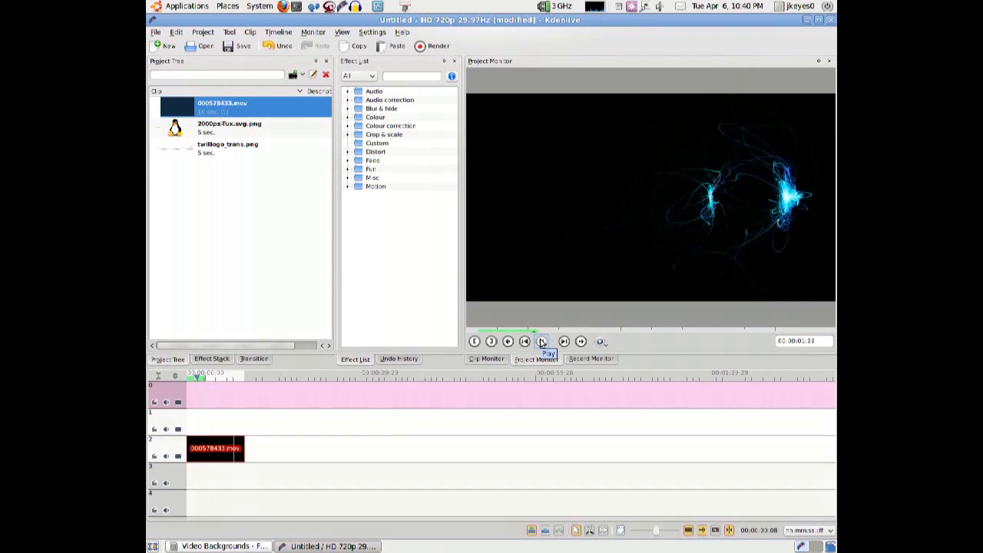
- Add Rotate and Shear from the Misc effects to the swirl clip, adjust its sliders and play back the result
left_click(540, 341)
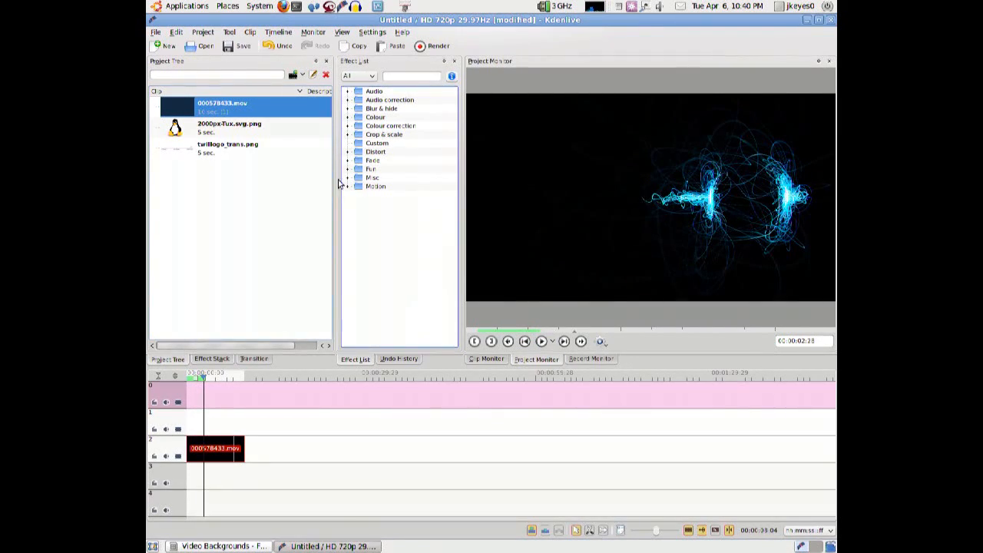
left_click(348, 178)
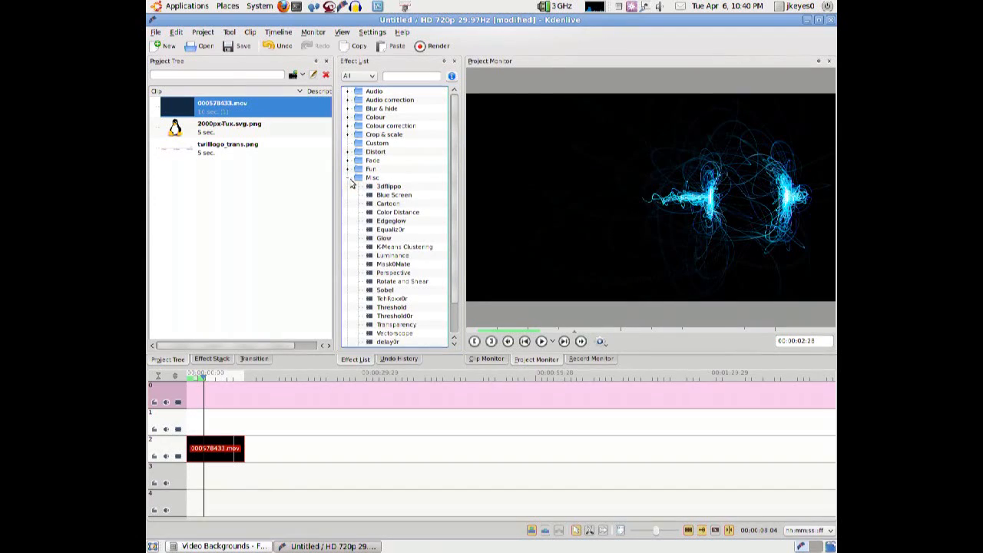
scroll("down", 3)
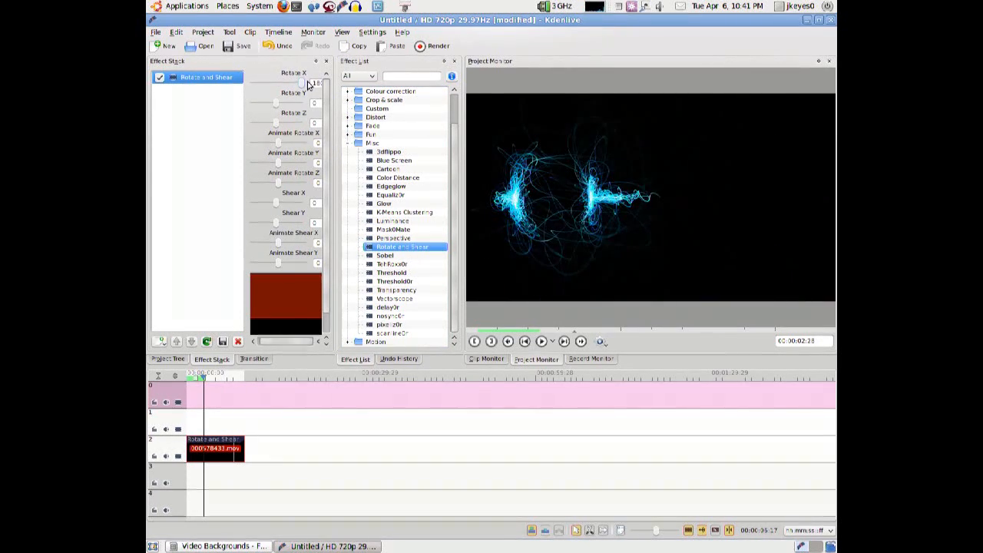
left_click_drag(298, 83, 294, 86)
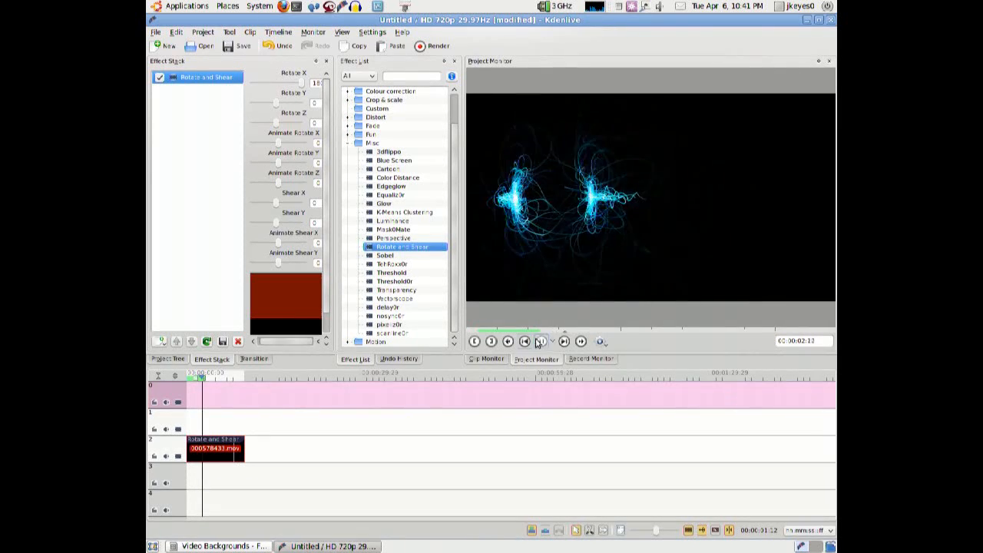
left_click(166, 360)
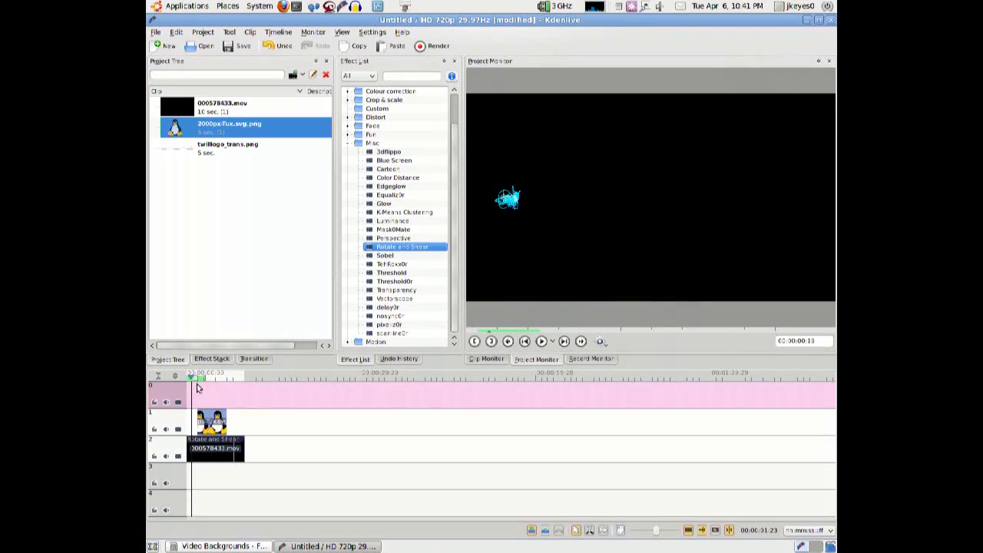
- Preview the timeline with Tux on video track 1 over the start of the swirl clip
left_click(541, 341)
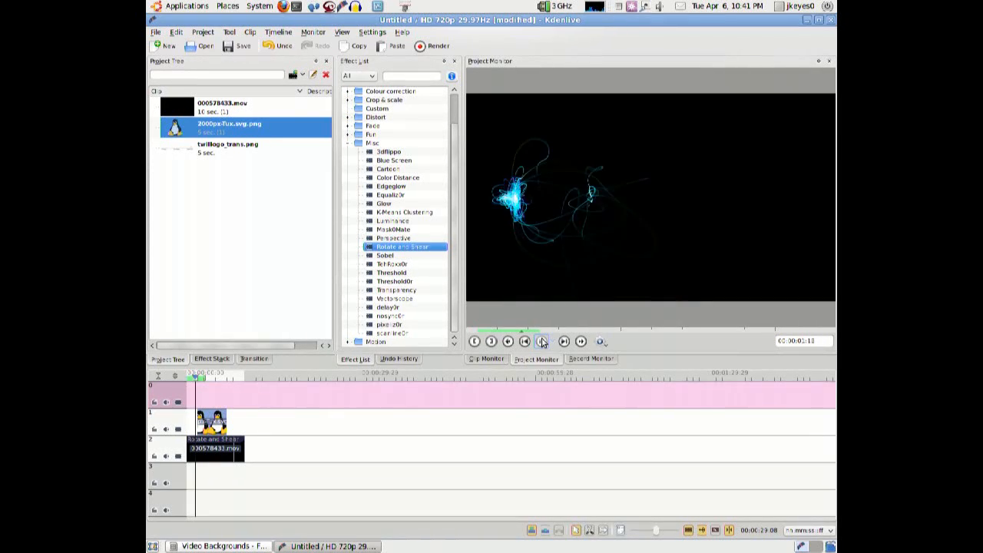
left_click(540, 341)
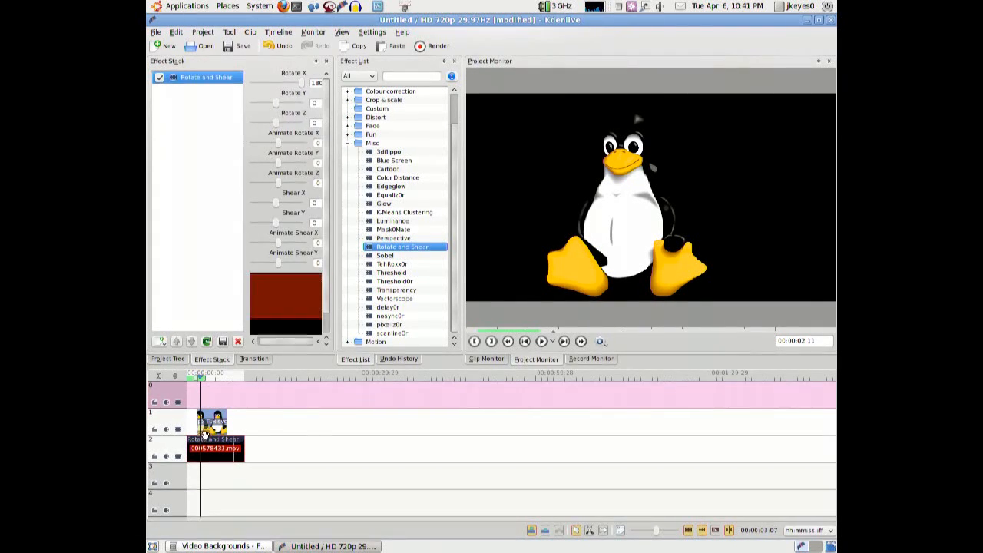
left_click(253, 359)
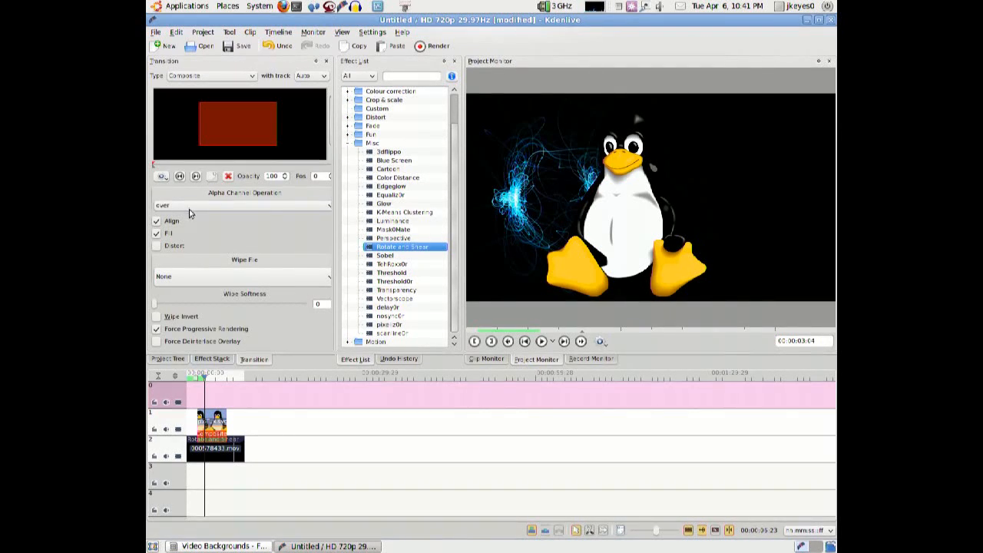
- Set the Composite transition's size and alpha so Tux sits shrunk mid-frame, then preview the intro
left_click(161, 175)
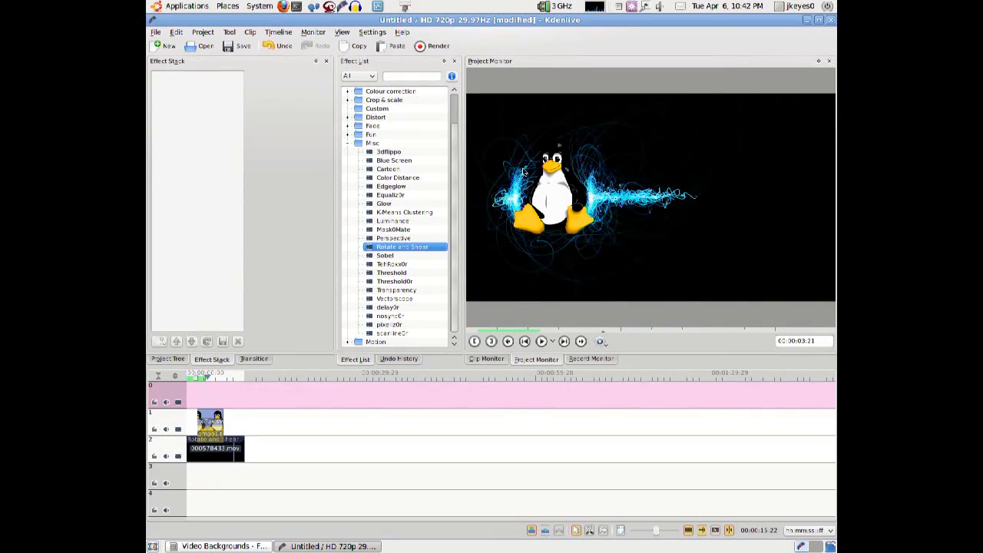
left_click(541, 341)
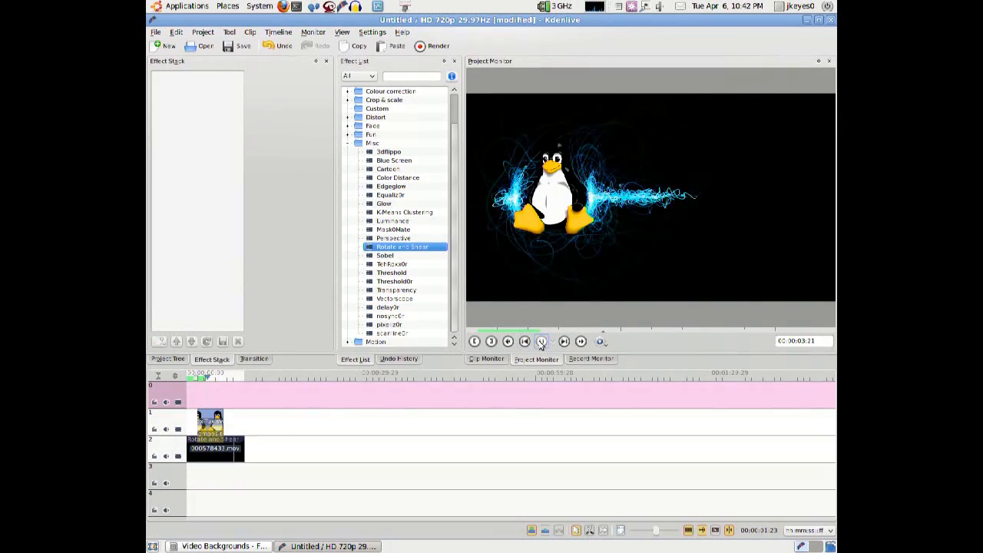
left_click(540, 341)
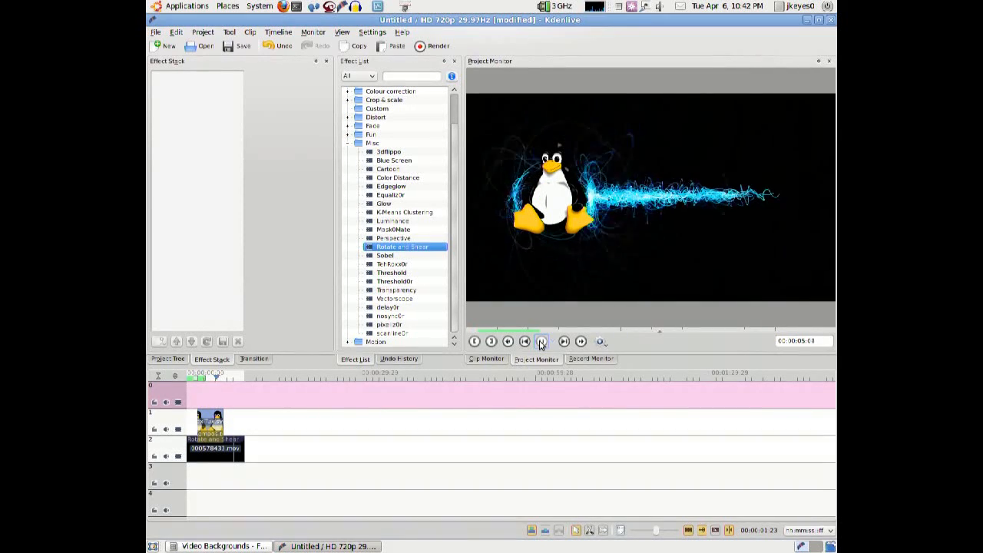
left_click(540, 341)
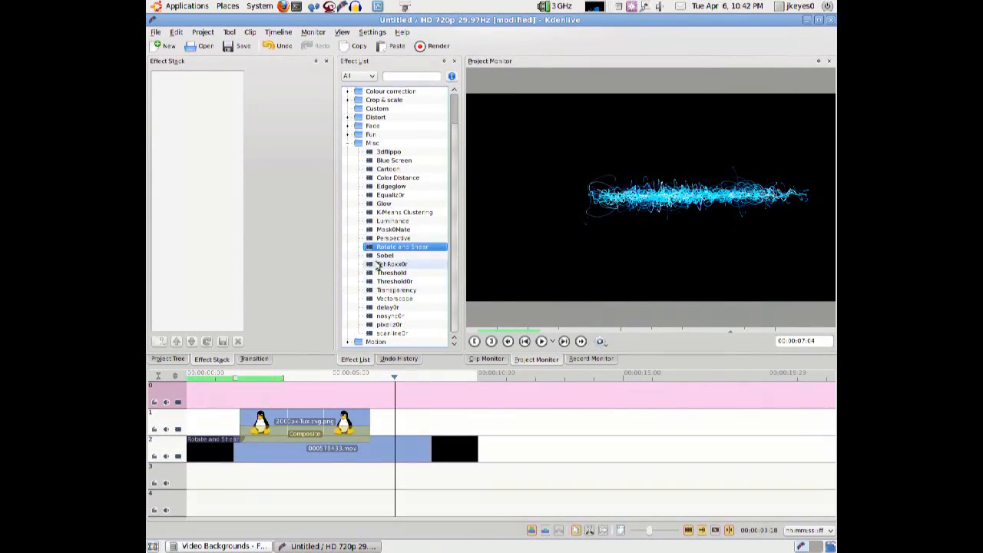
- Give the Tux clip Fade from Black and Fade to Black from the Fade effects group
left_click(347, 143)
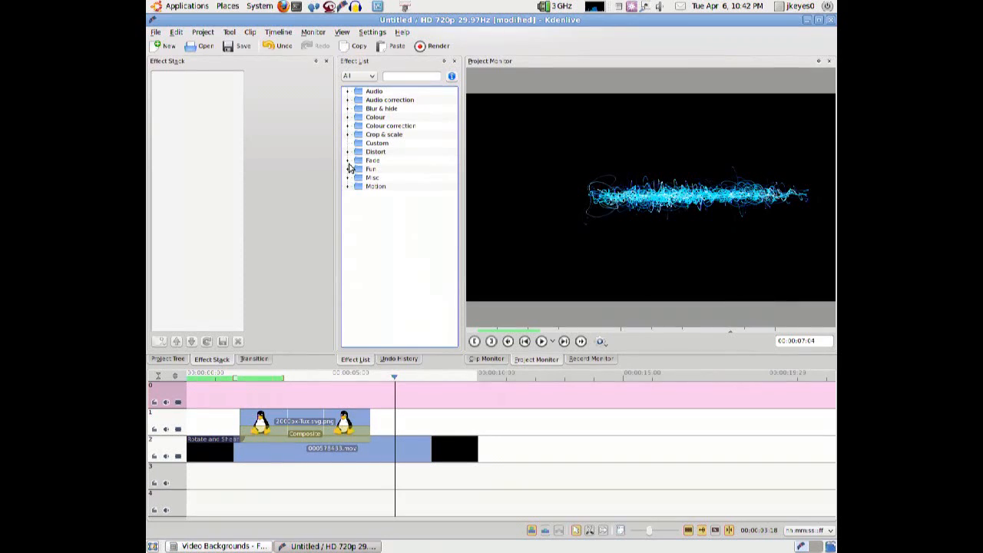
left_click(348, 160)
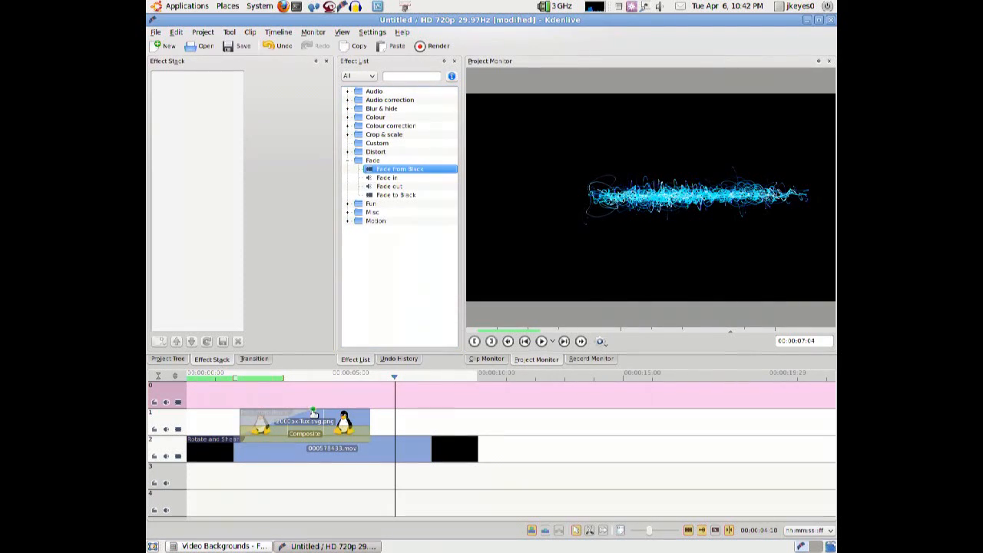
double_click(399, 167)
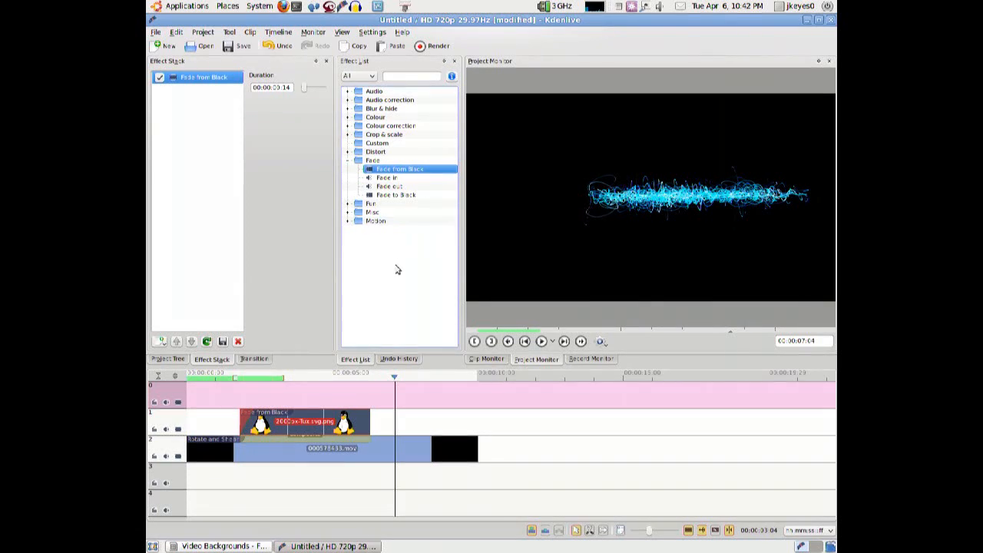
double_click(398, 194)
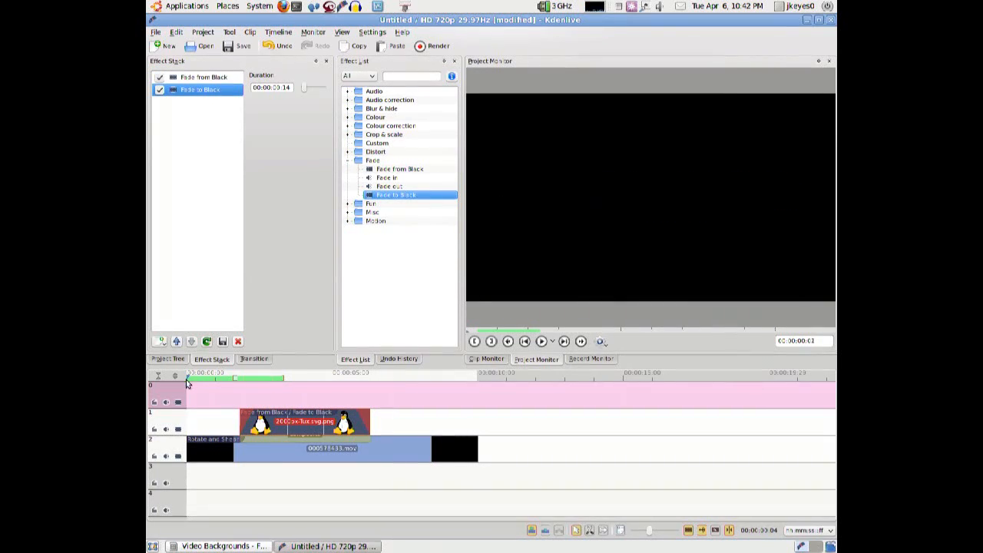
- Play the intro through to check Tux fading in and out over the swirl
left_click(541, 341)
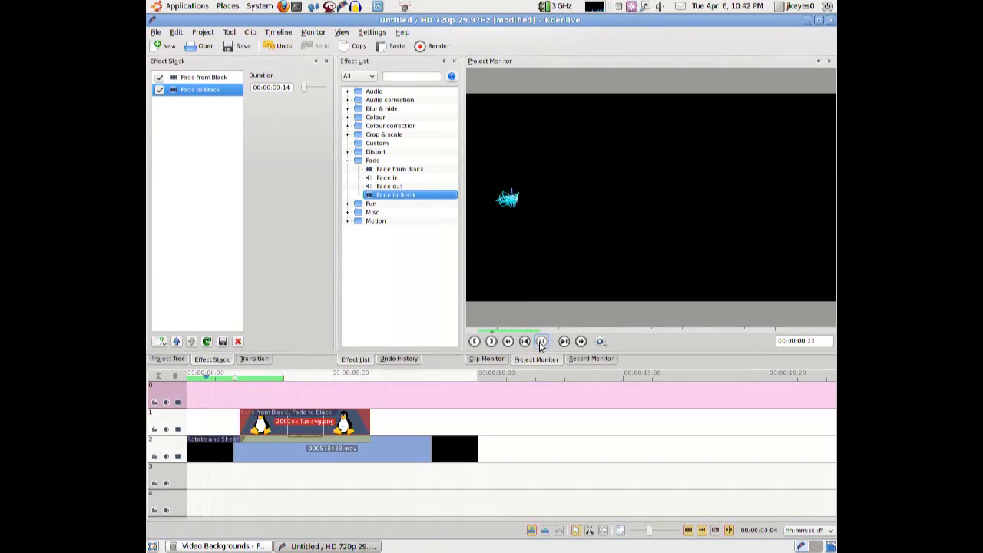
left_click(541, 341)
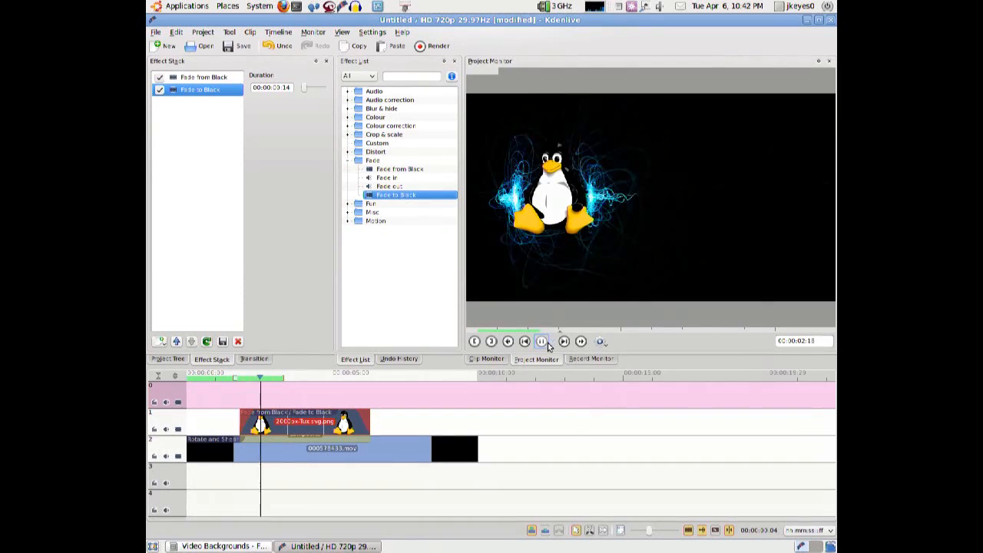
left_click(544, 341)
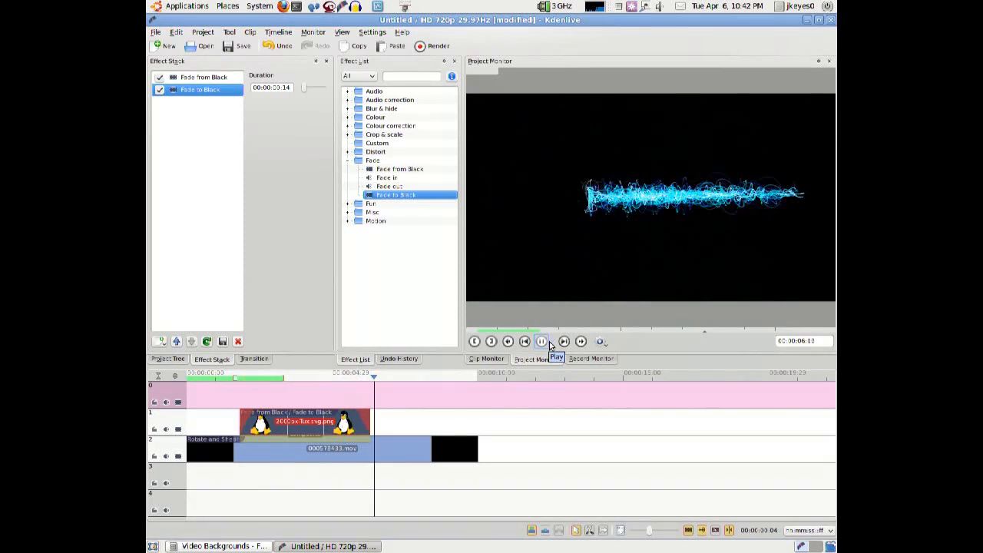
left_click(542, 340)
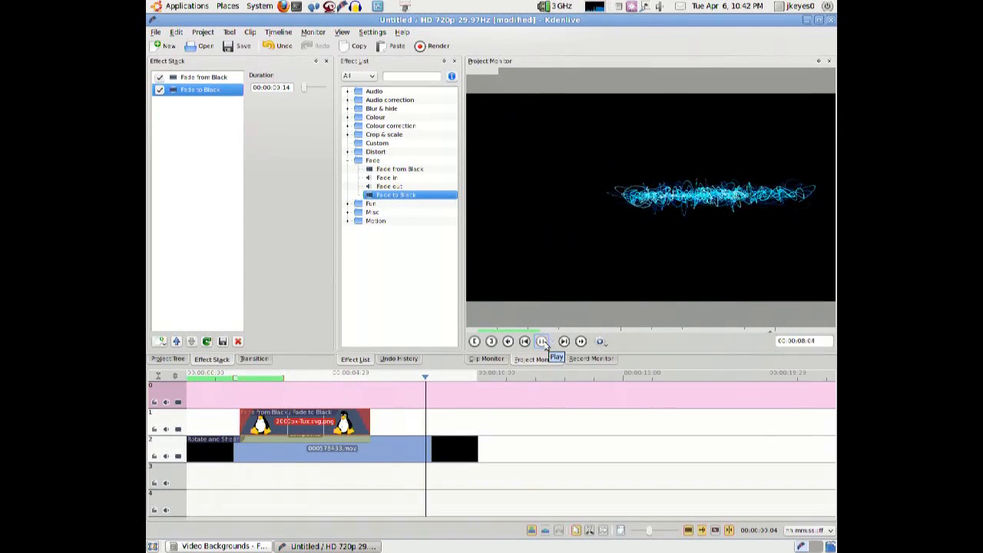
left_click(540, 341)
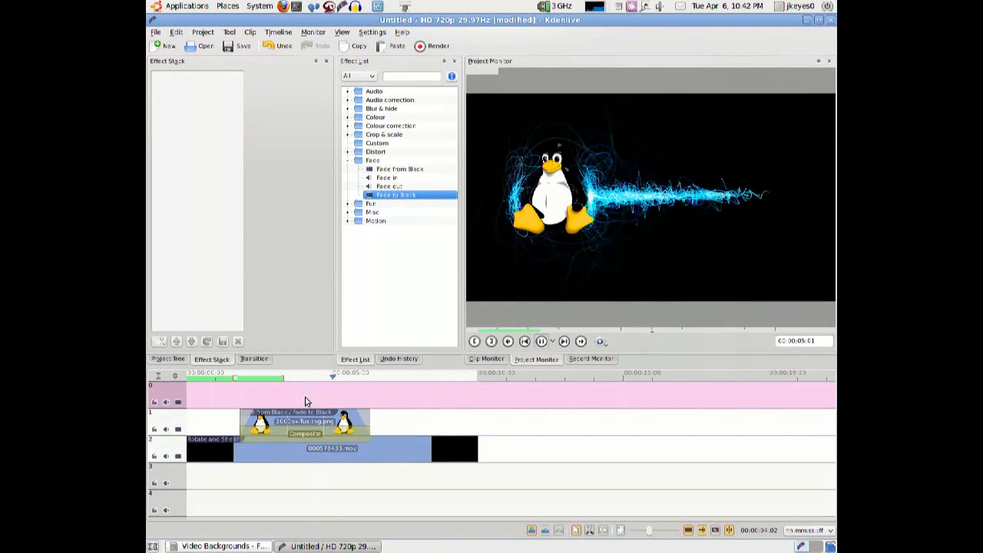
left_click(541, 341)
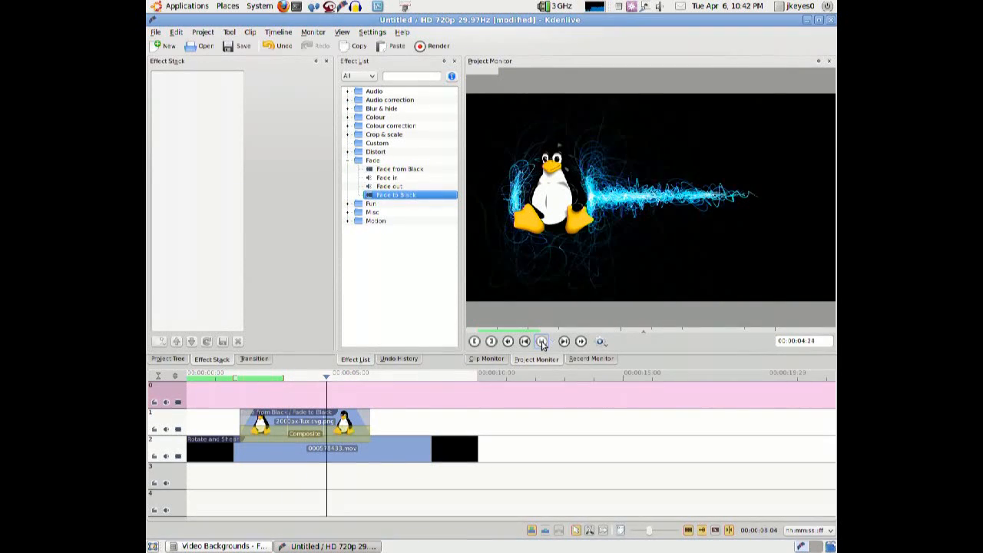
left_click(168, 359)
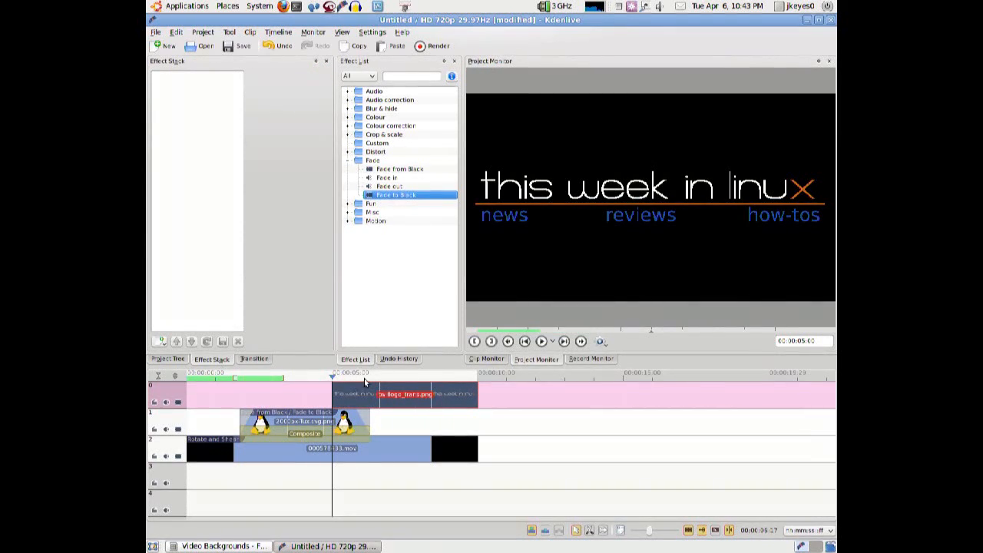
mouse_move(339, 412)
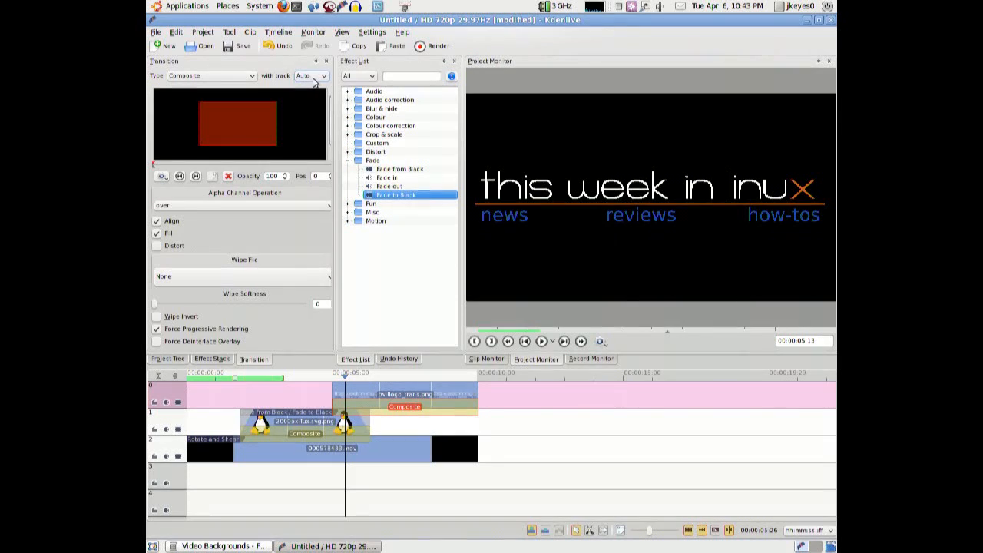
- Target the logo's Composite transition at the Tux track and select the logo clip
left_click(324, 75)
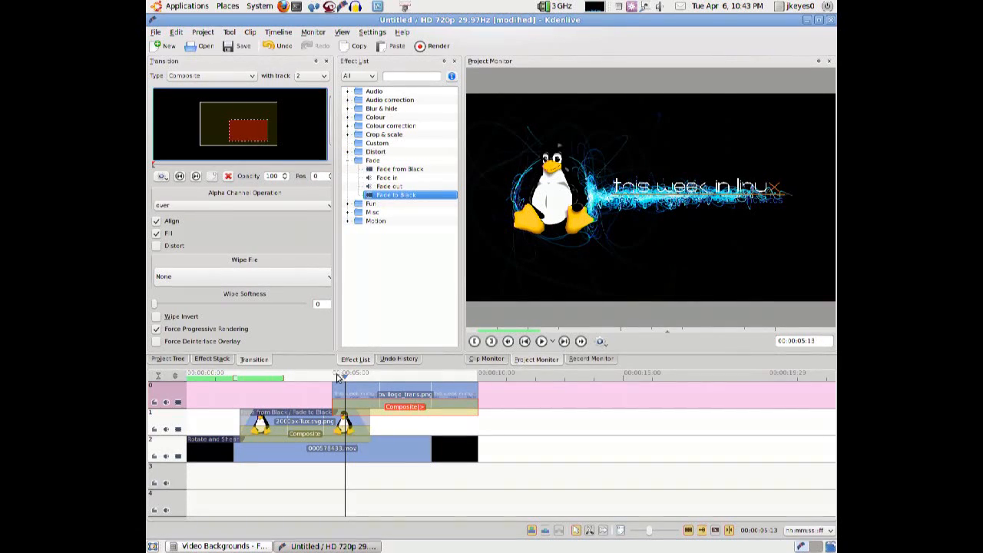
left_click(400, 167)
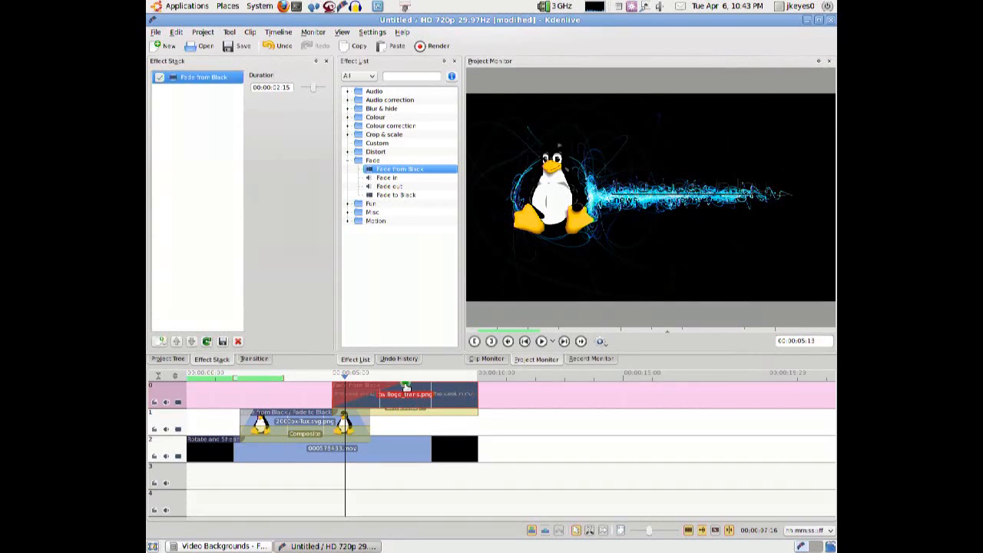
- Give the logo Fade from Black and Fade to Black, then remove the Fade to Black
left_click(399, 193)
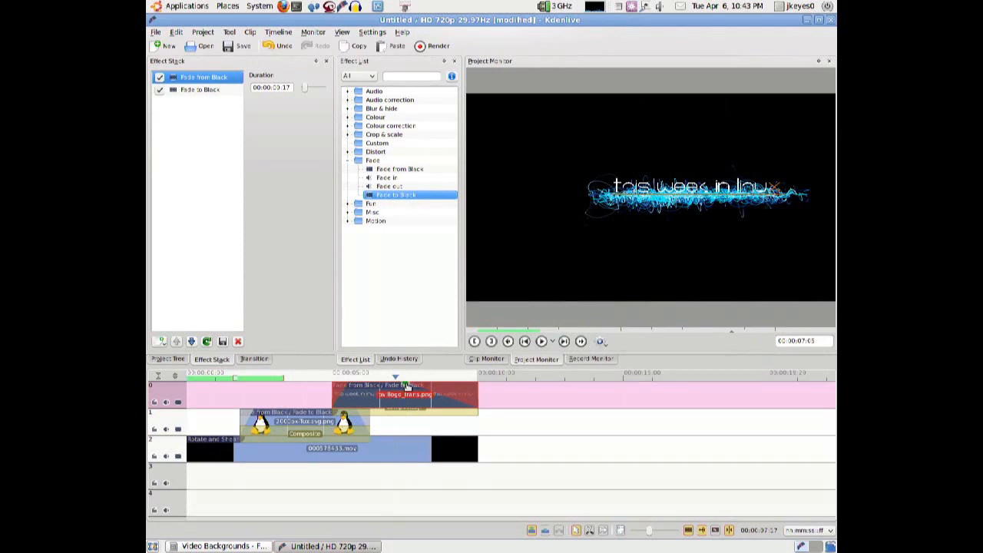
left_click(200, 89)
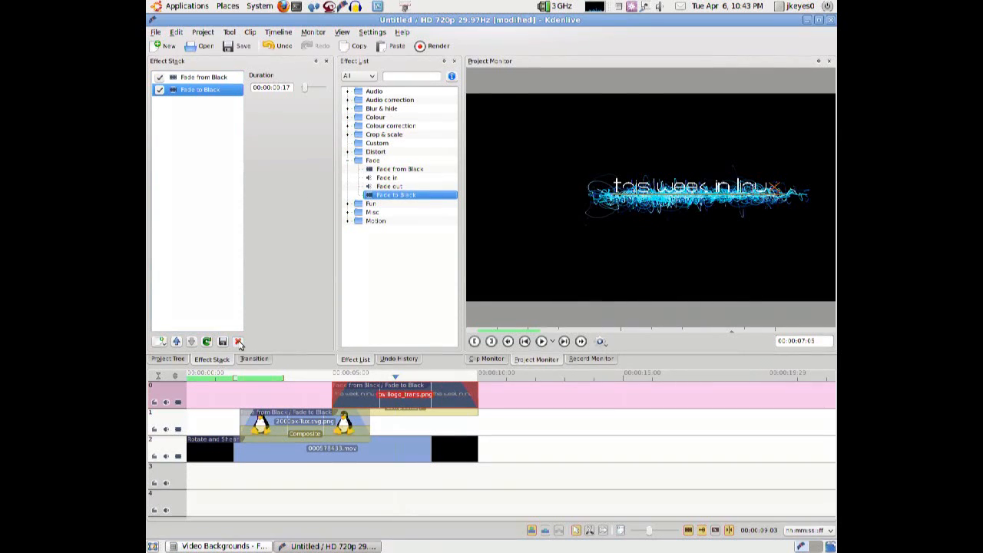
left_click(238, 341)
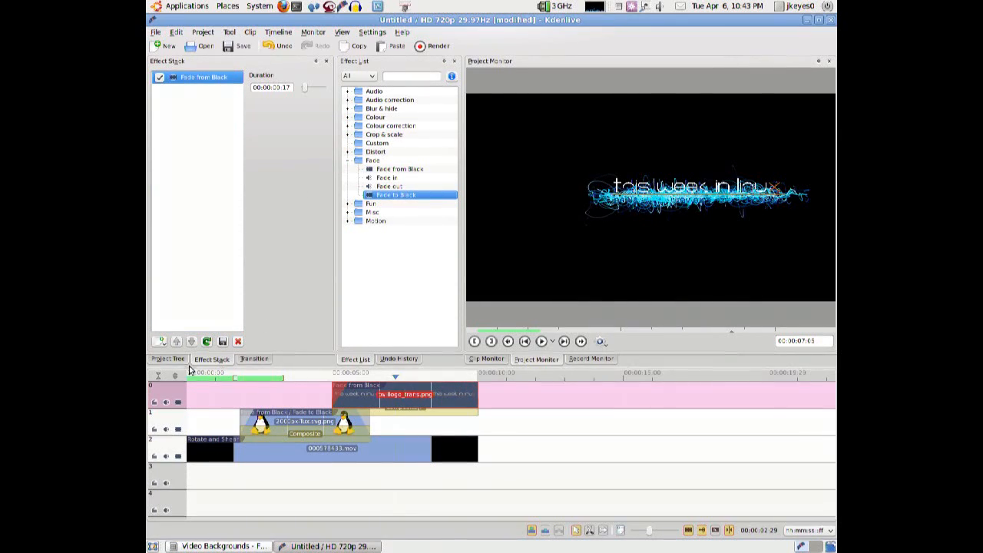
left_click(540, 341)
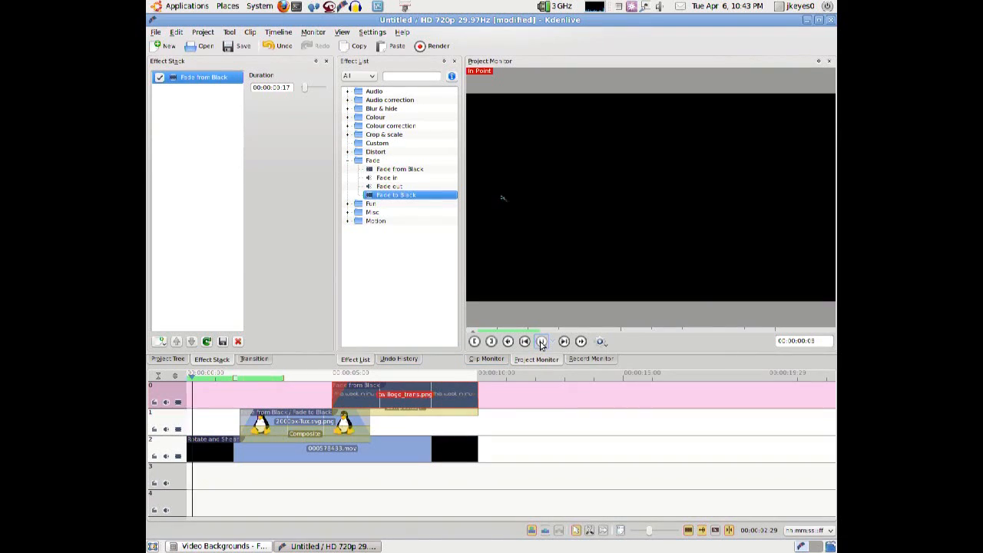
left_click(541, 341)
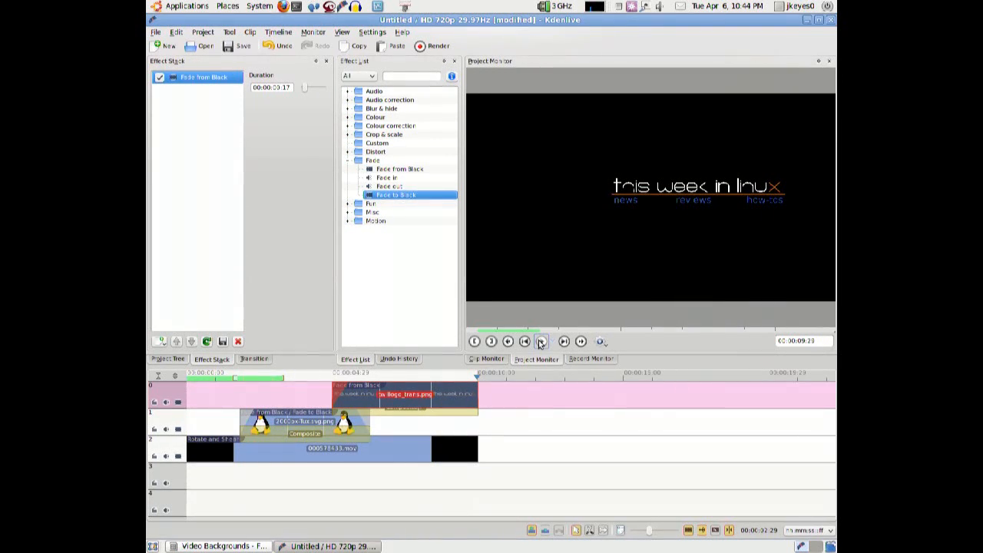
left_click(540, 341)
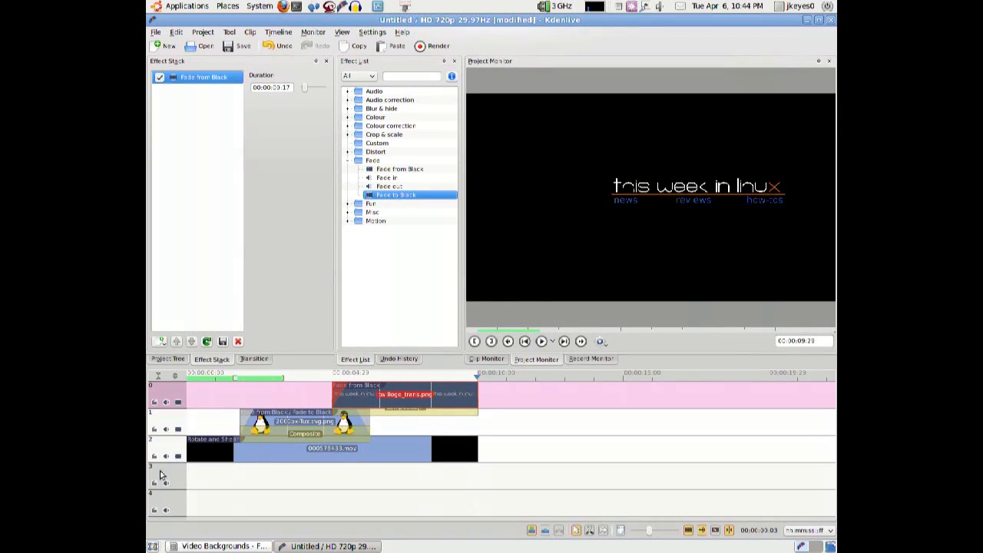
mouse_move(187, 483)
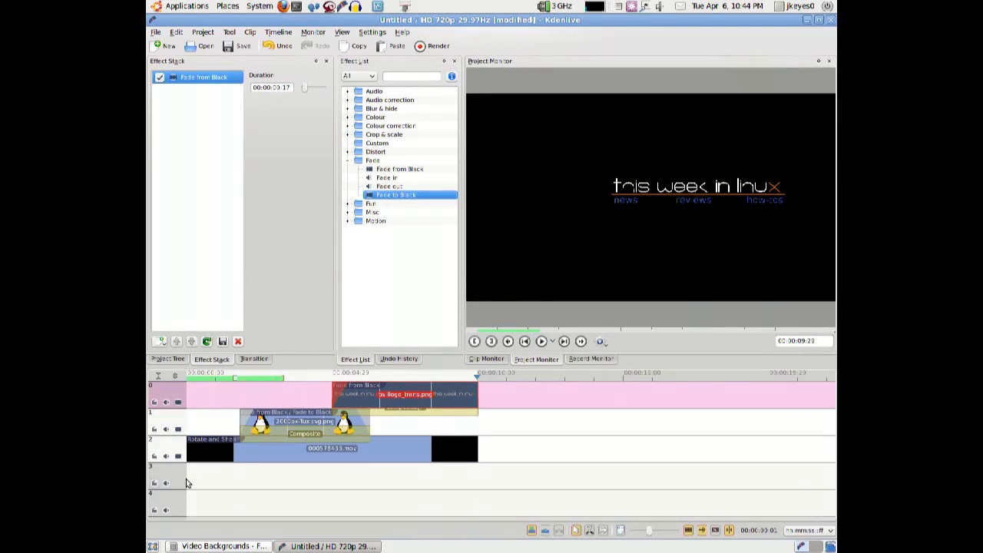
- Bring up the File Browser and go to the Music folder holding the intro's music file
left_click(218, 547)
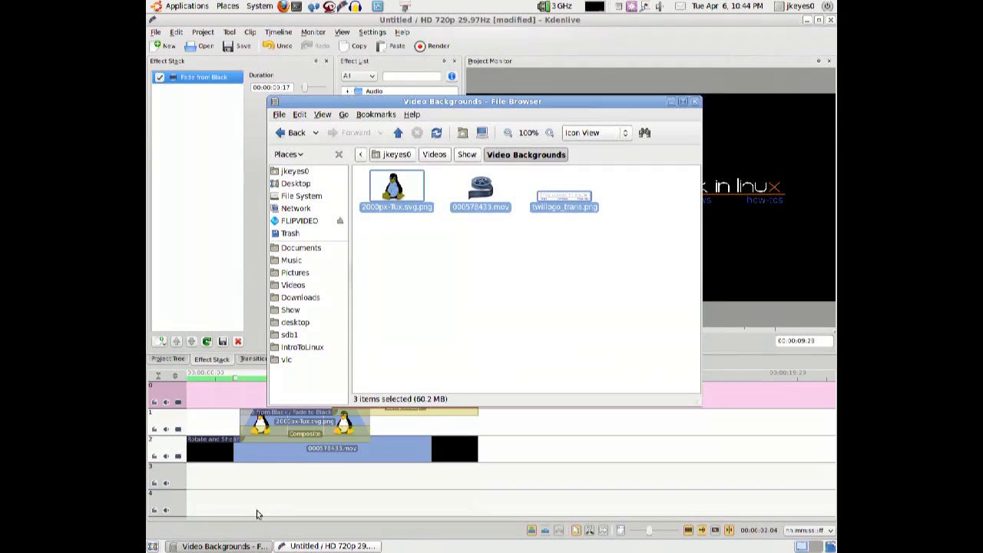
left_click(467, 153)
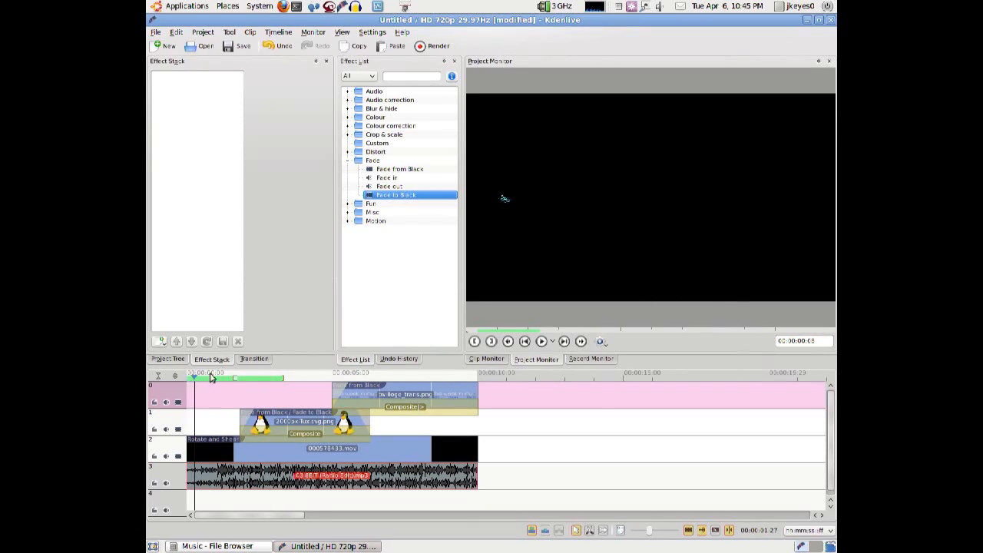
left_click(540, 341)
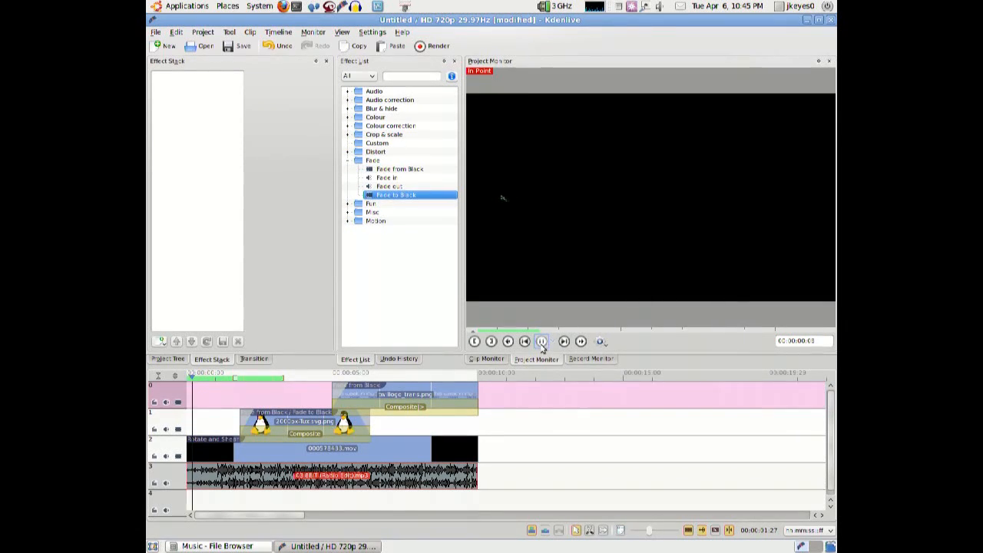
left_click(541, 341)
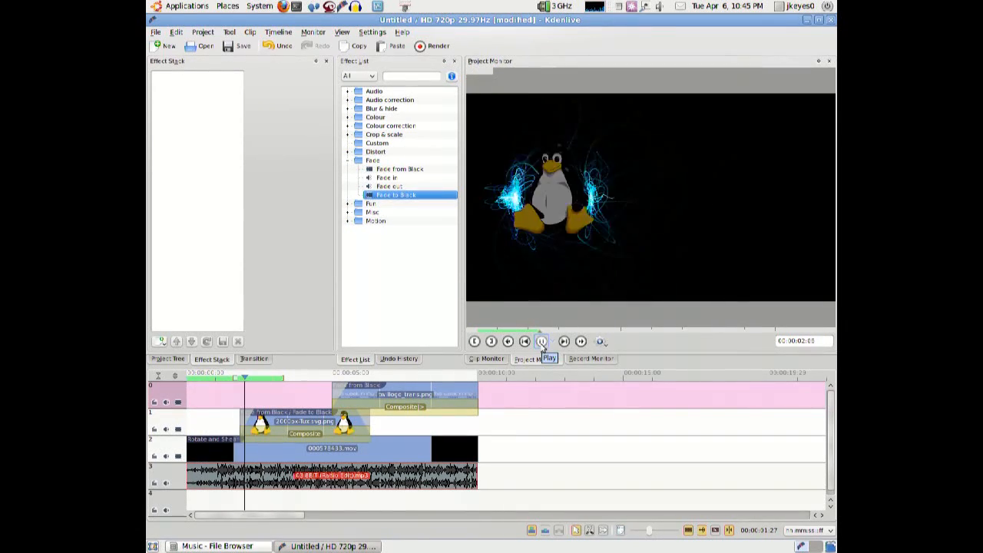
left_click(654, 8)
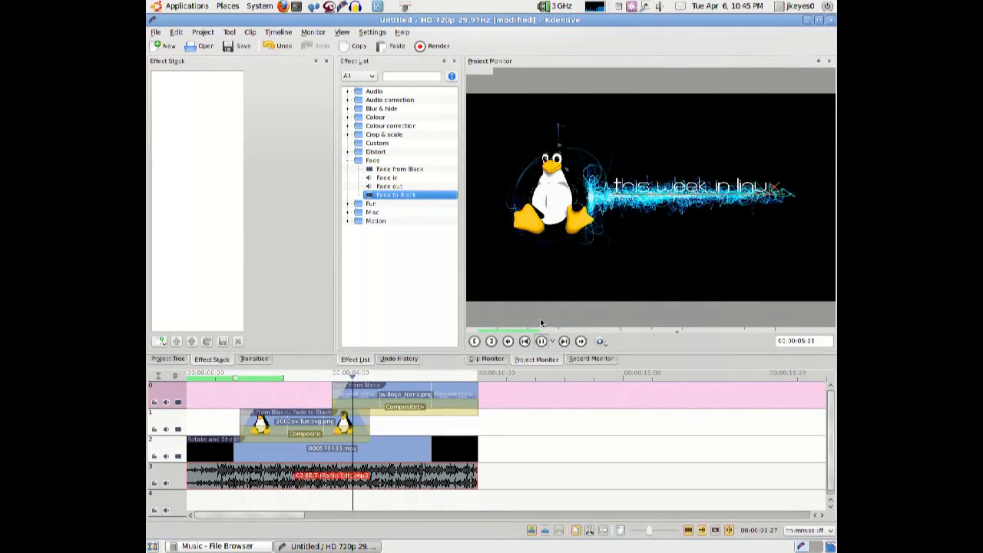
left_click(541, 341)
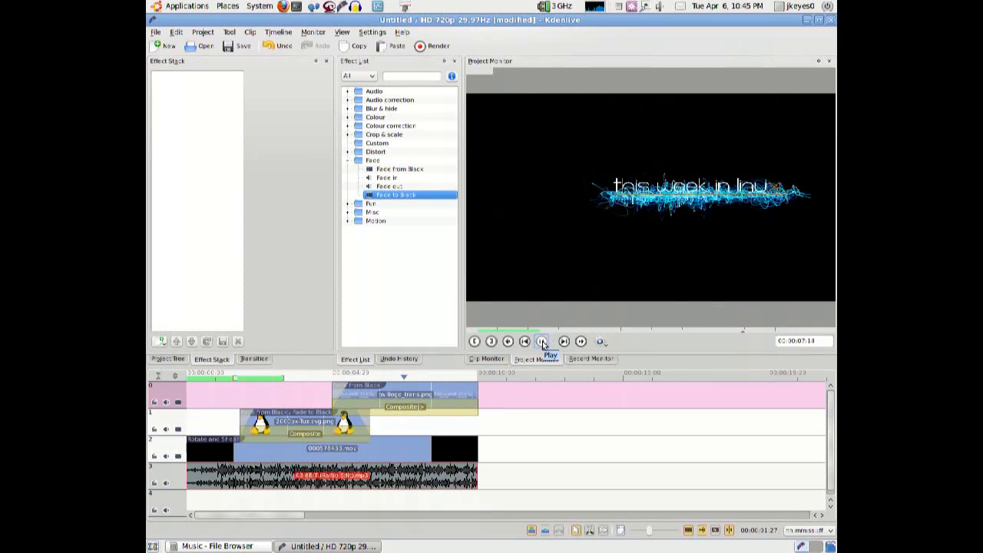
left_click(544, 341)
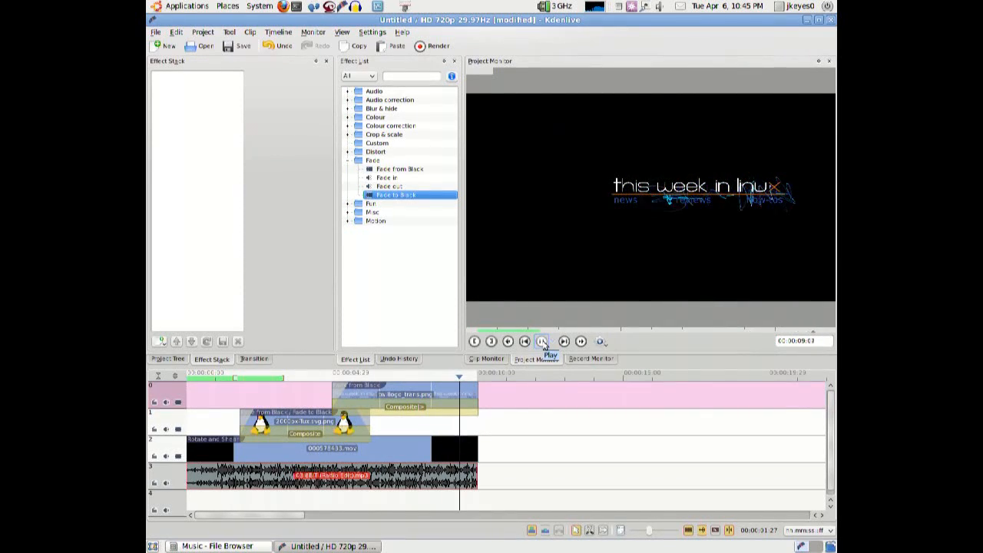
left_click(541, 340)
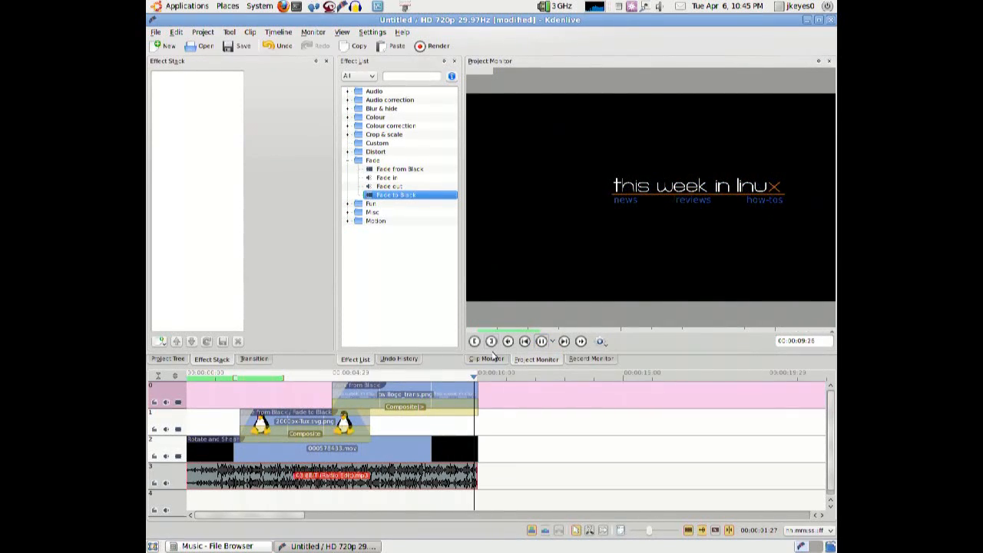